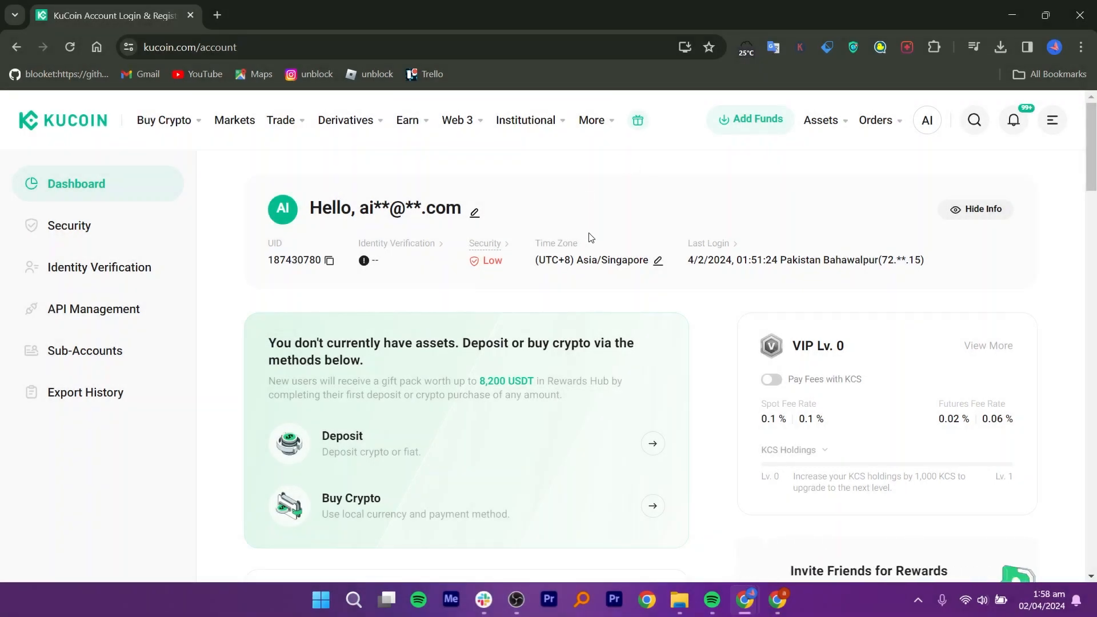
mouse_move(611, 187)
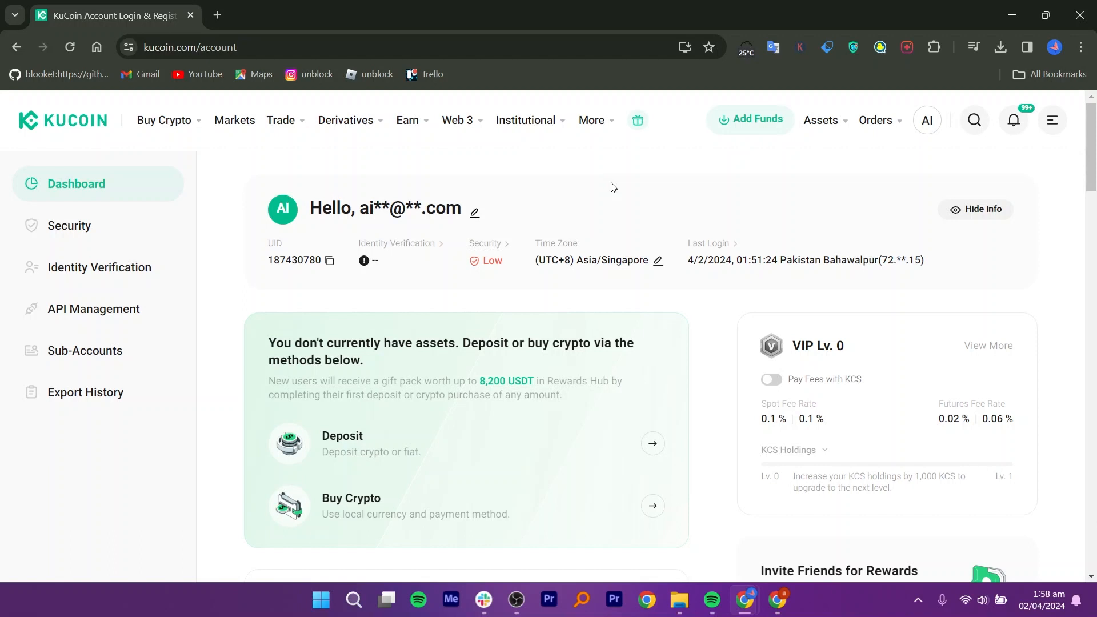
Step: Open the Deposit Crypto page from the Assets menu, with USDT as the coin
left_click(821, 120)
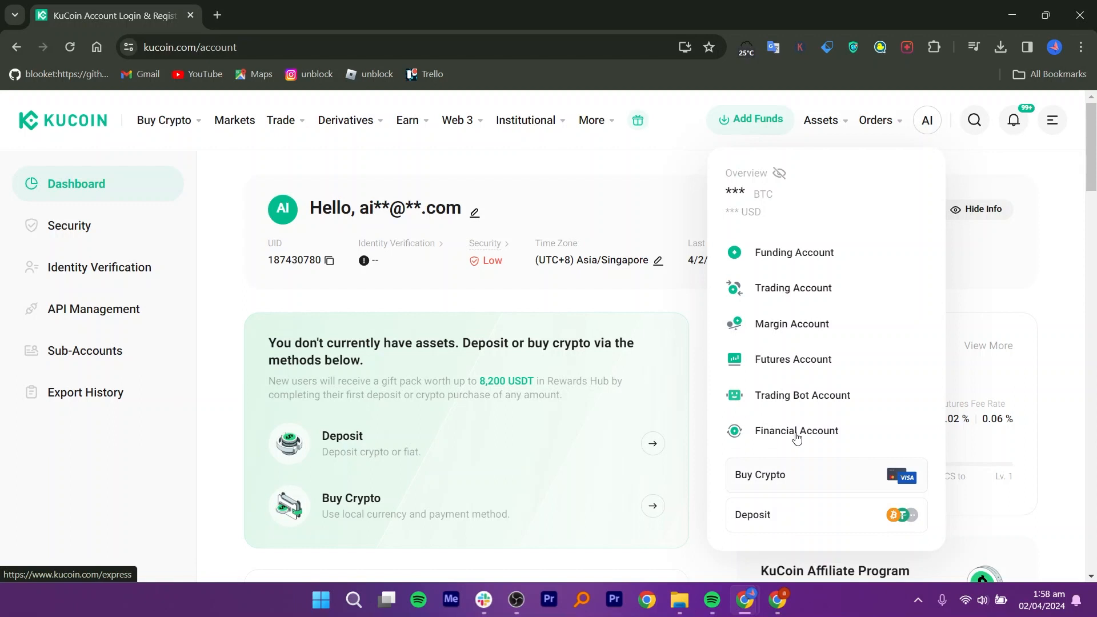
mouse_move(792, 404)
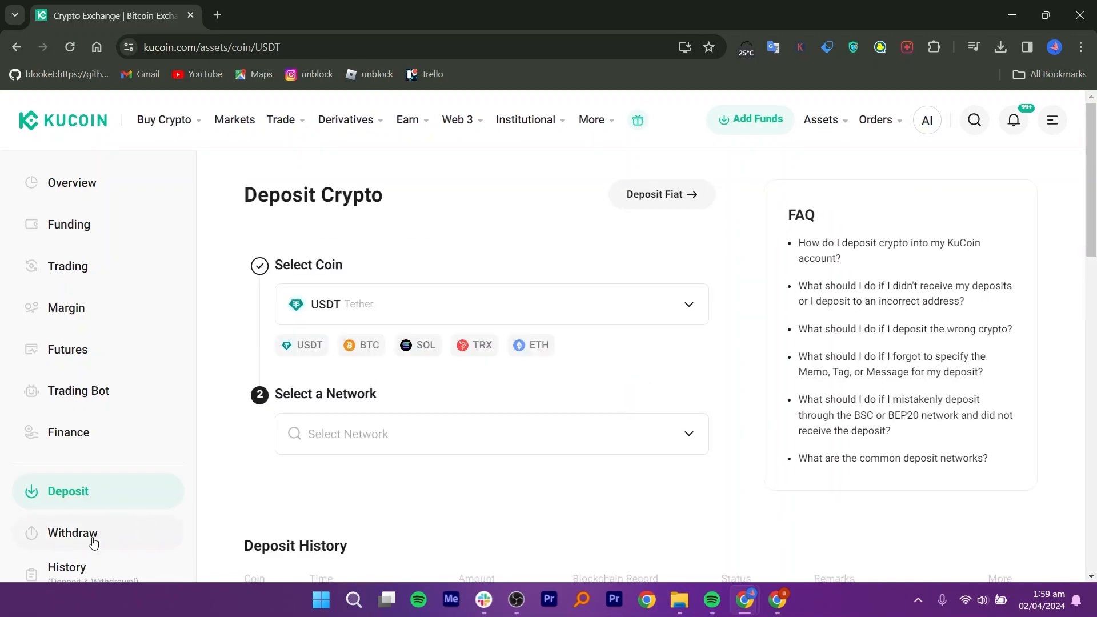
Step: Open the Withdraw Crypto page showing withdrawals disabled with a roughly 23-hour countdown
left_click(72, 532)
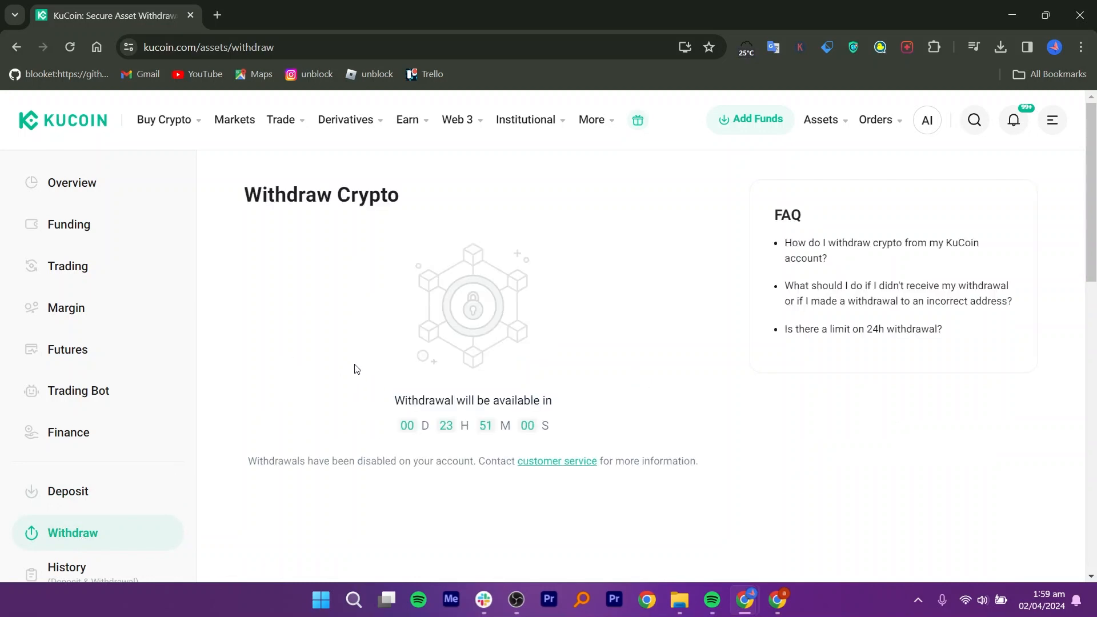
mouse_move(526, 393)
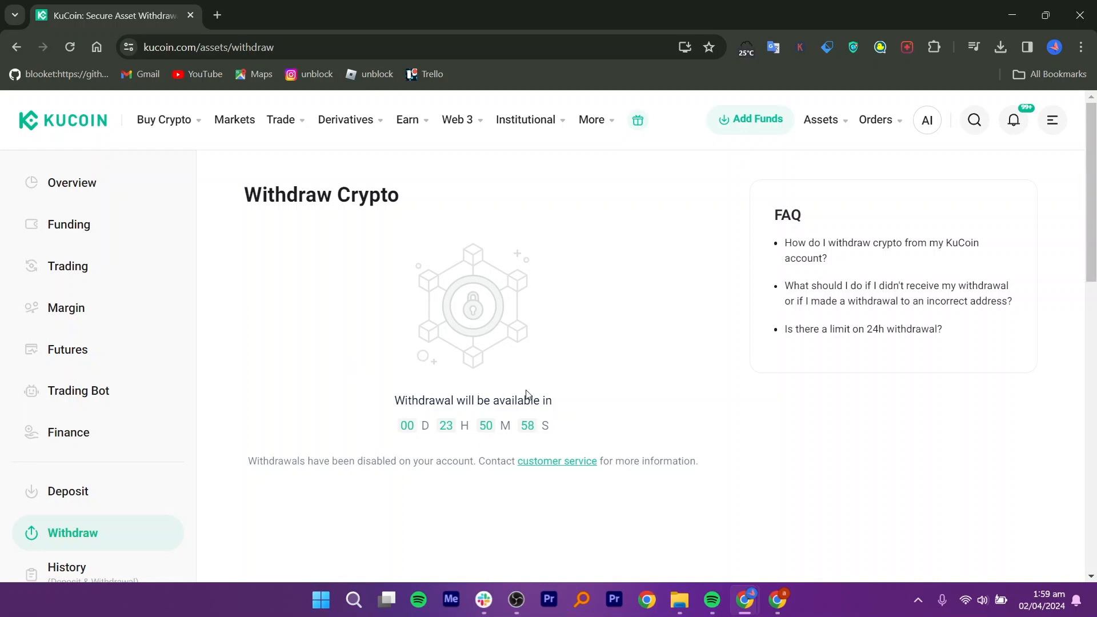
mouse_move(403, 376)
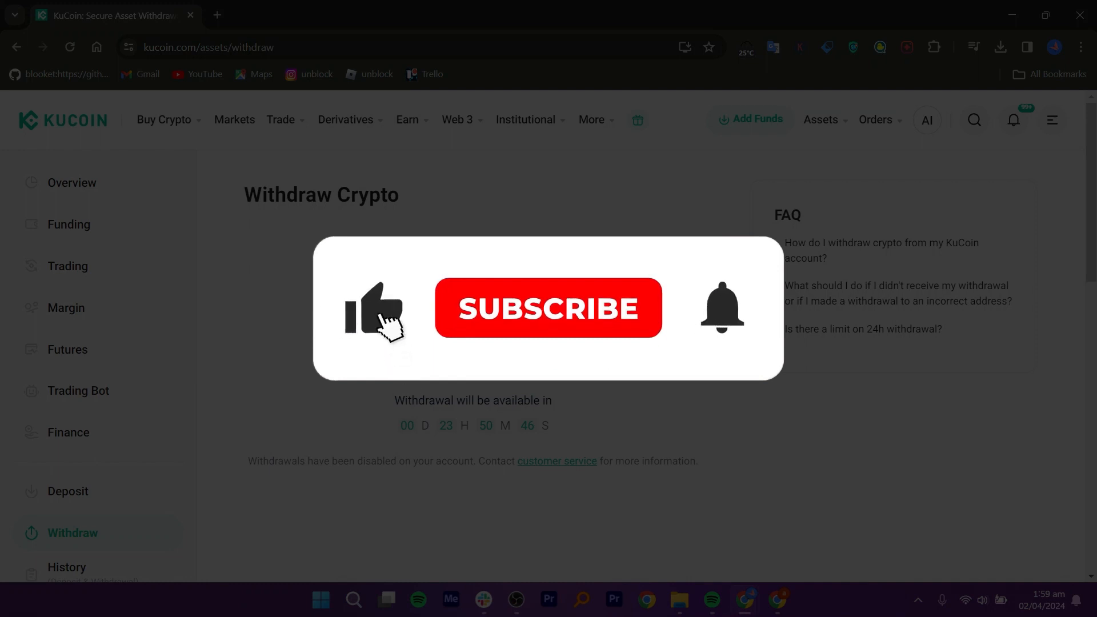
left_click(547, 308)
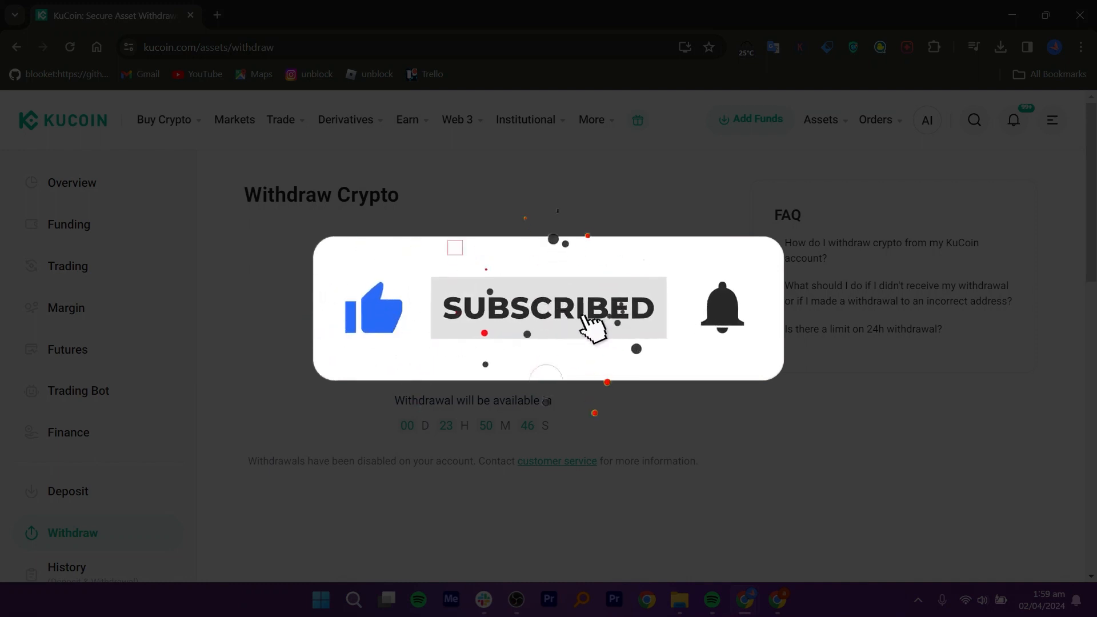